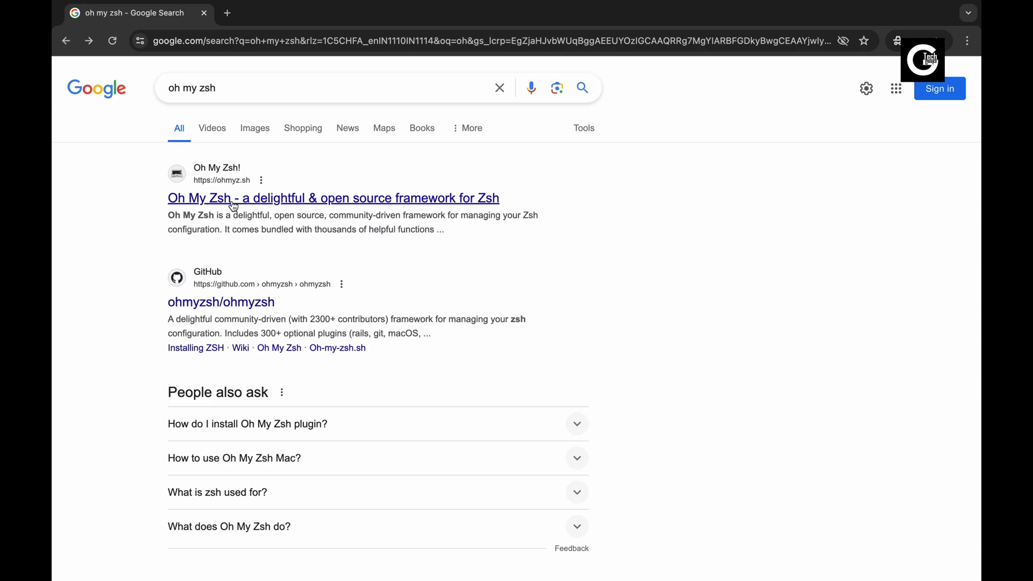
- From the ohmyz.sh search result, reach the install section and select the curl install command
left_click(333, 198)
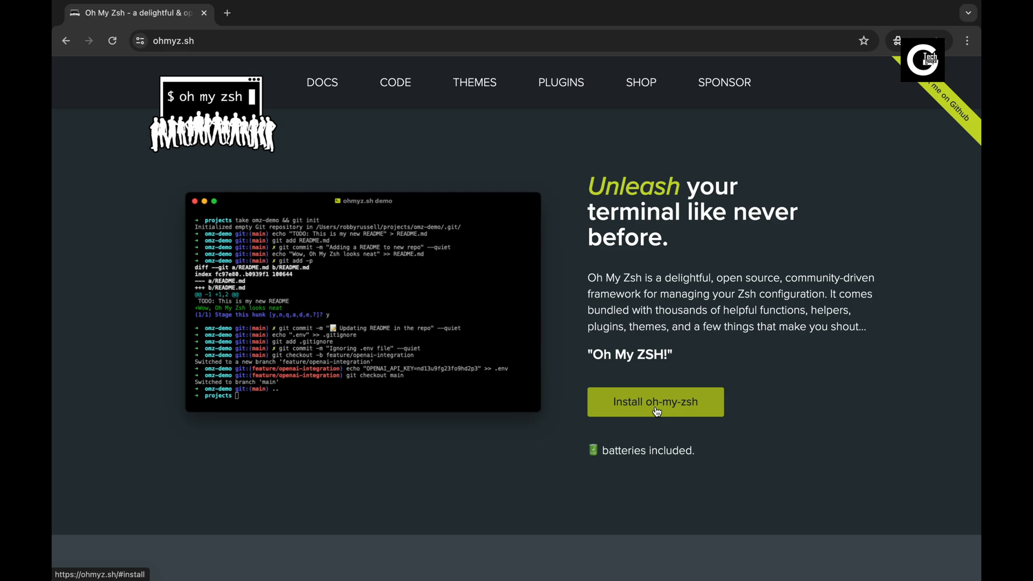
left_click(656, 401)
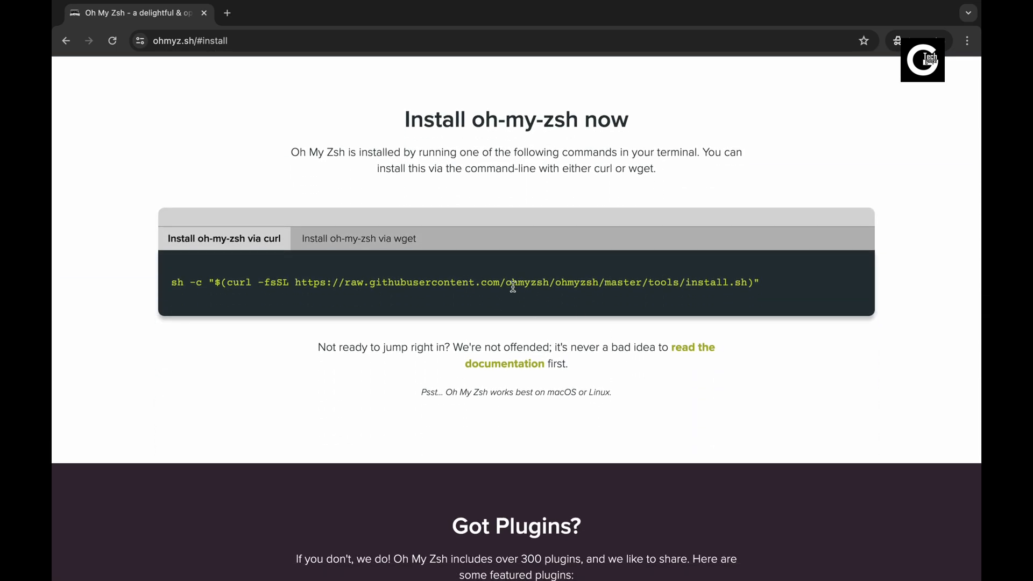
triple_click(461, 283)
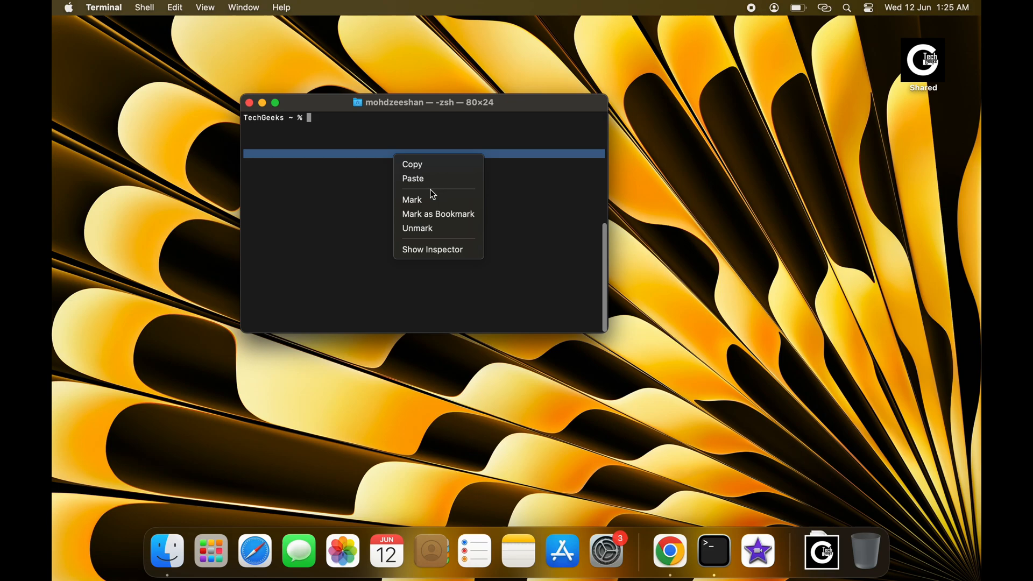
- Paste the curl install command into the shell and run it
left_click(412, 178)
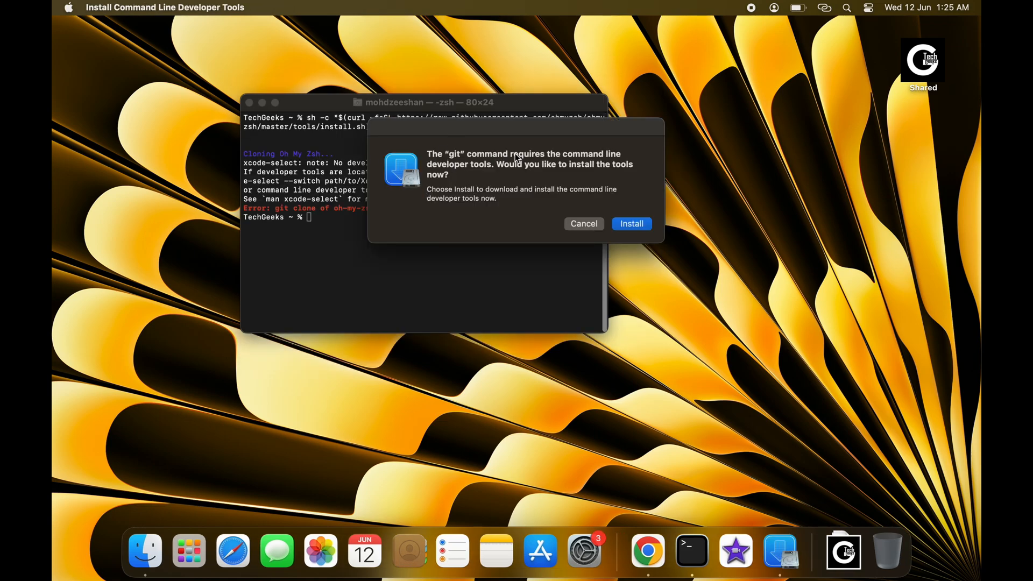
- Install the command line developer tools and dismiss the finished notice
left_click(630, 224)
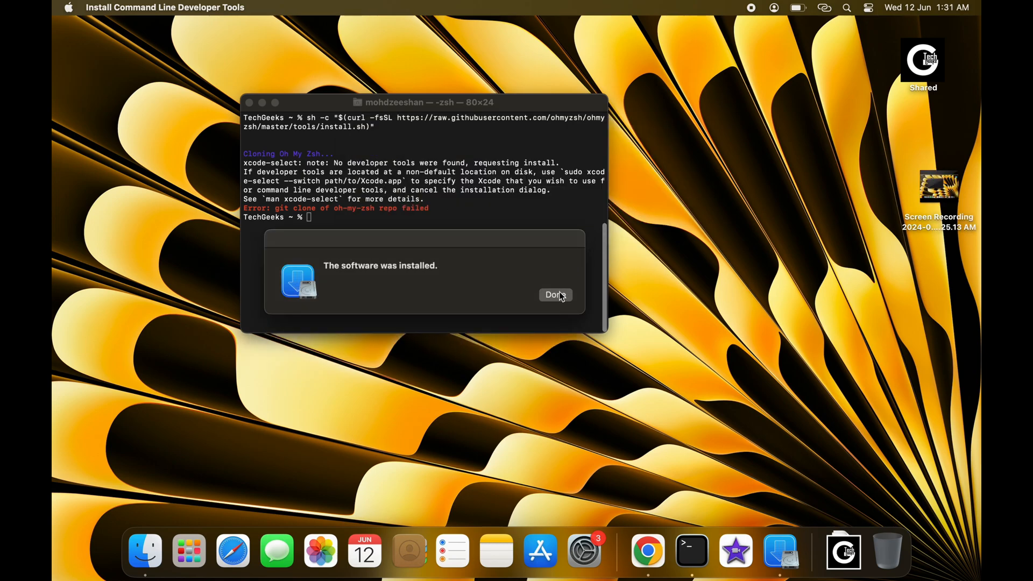
left_click(555, 295)
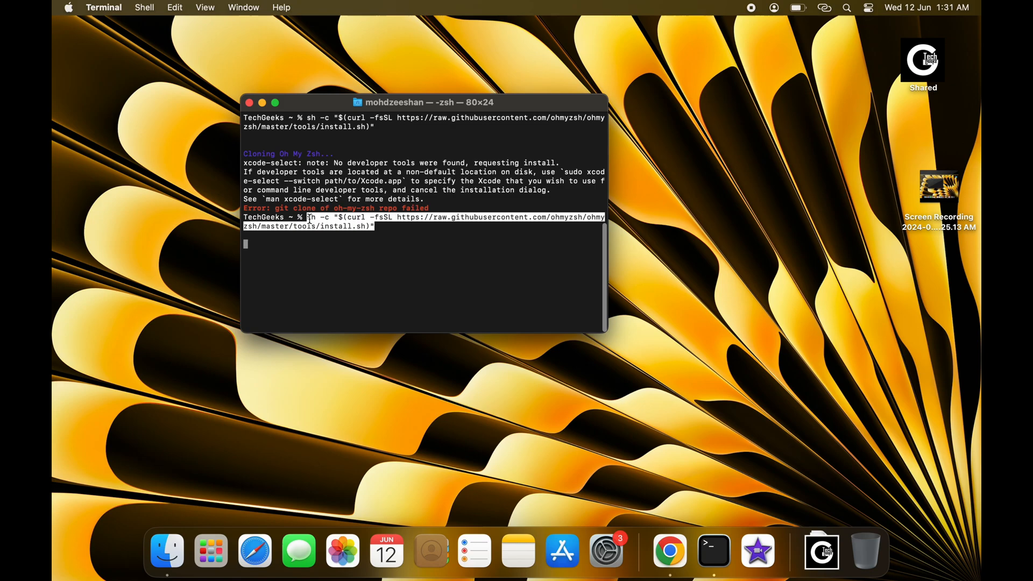
- Run the curl command so Oh My Zsh reports itself installed, then try ls and clear at the new prompt
key("Return")
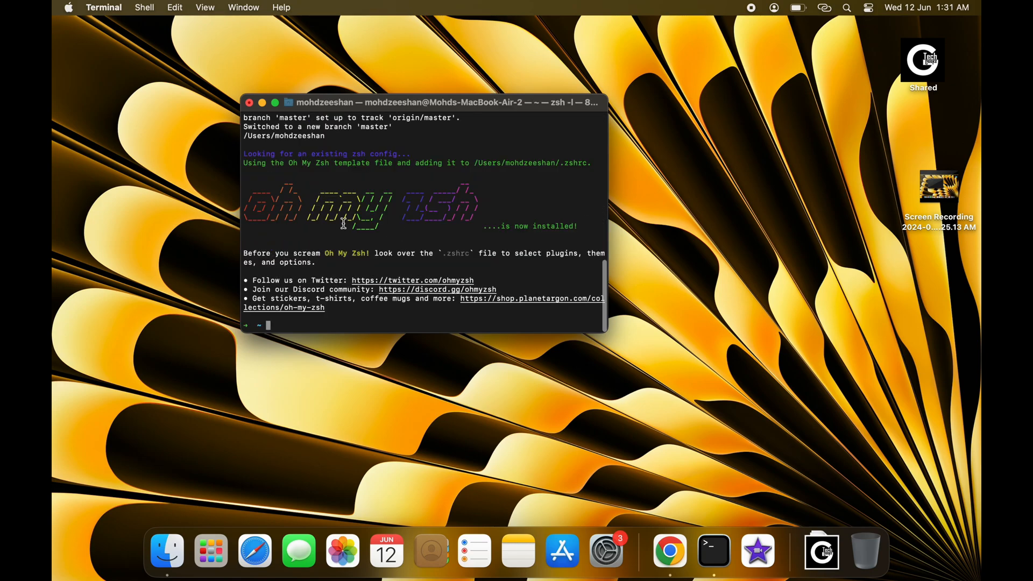
mouse_move(345, 297)
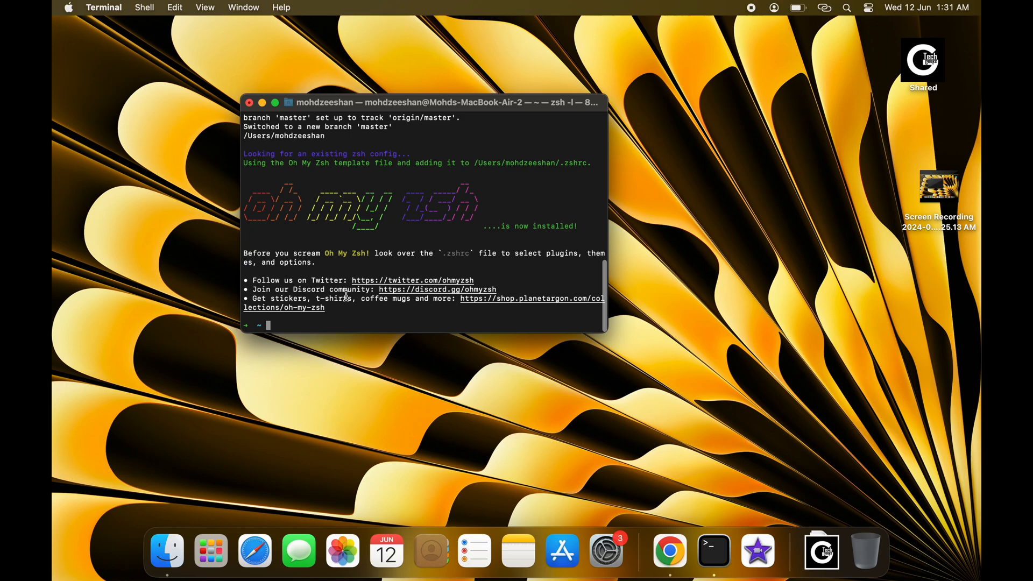
mouse_move(368, 315)
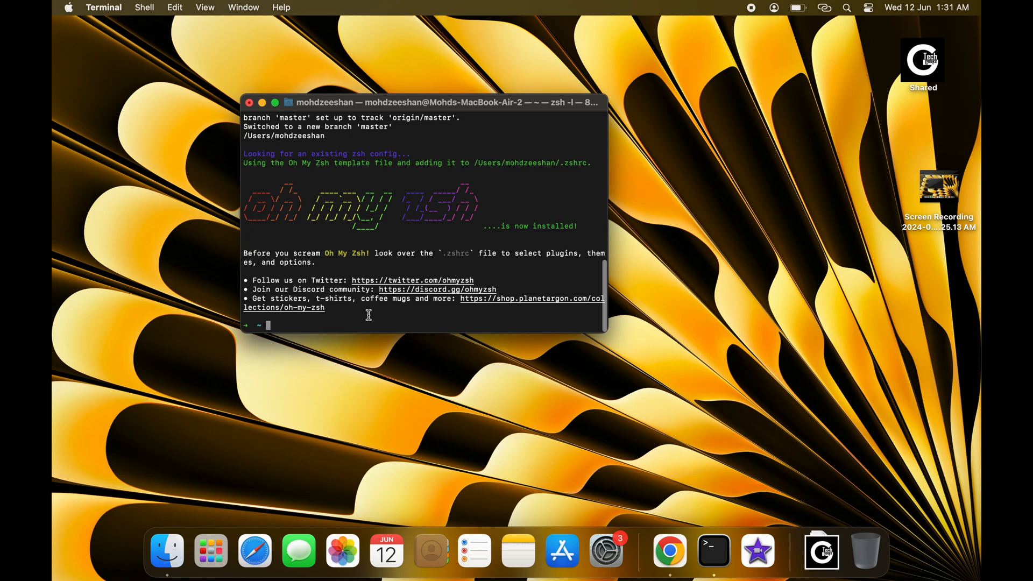
type("ls")
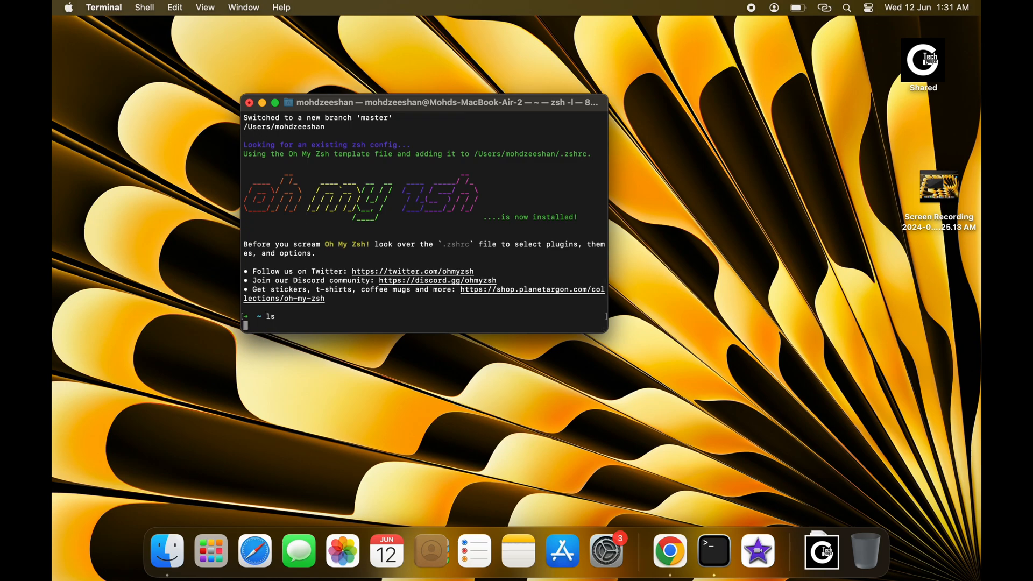
type("c")
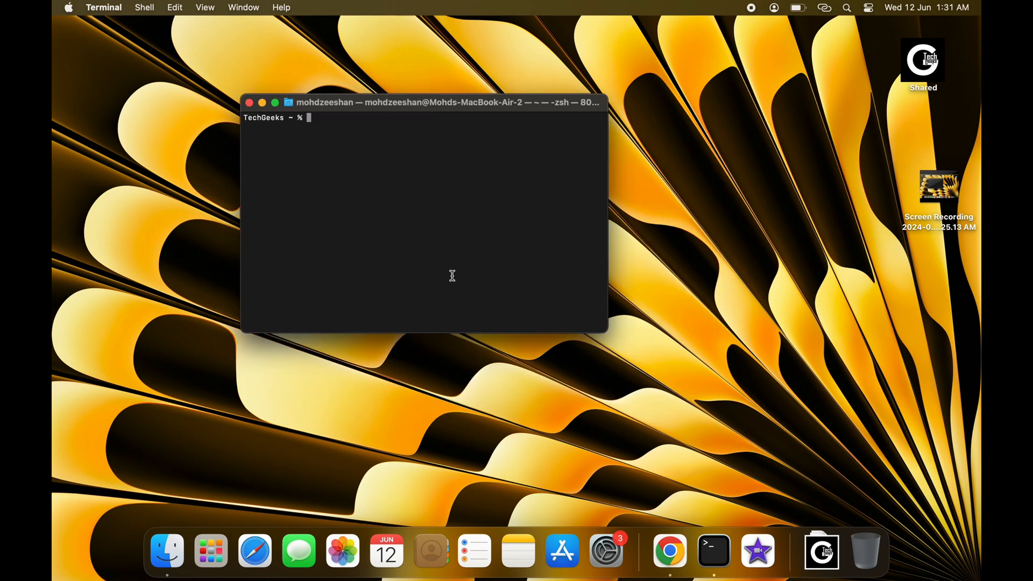
- List the home folder with ls and enter cd Desktop/ at the prompt
type("ls")
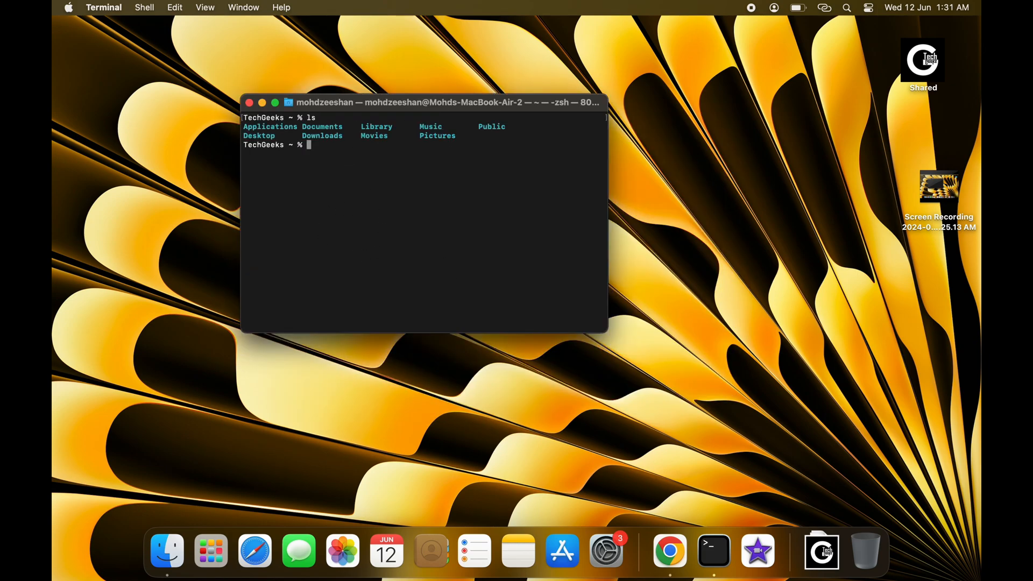
type("C")
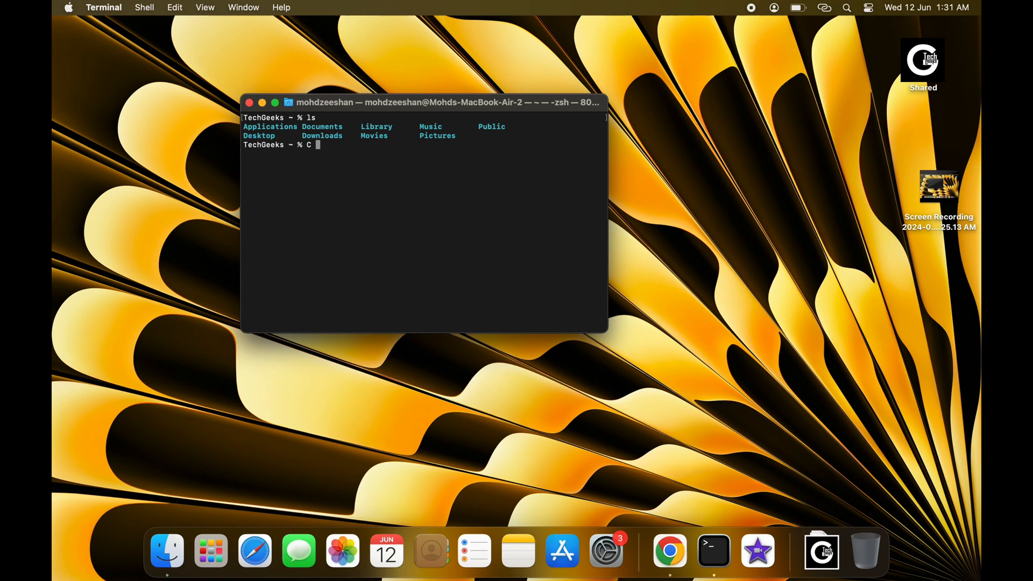
type("d Desktop/")
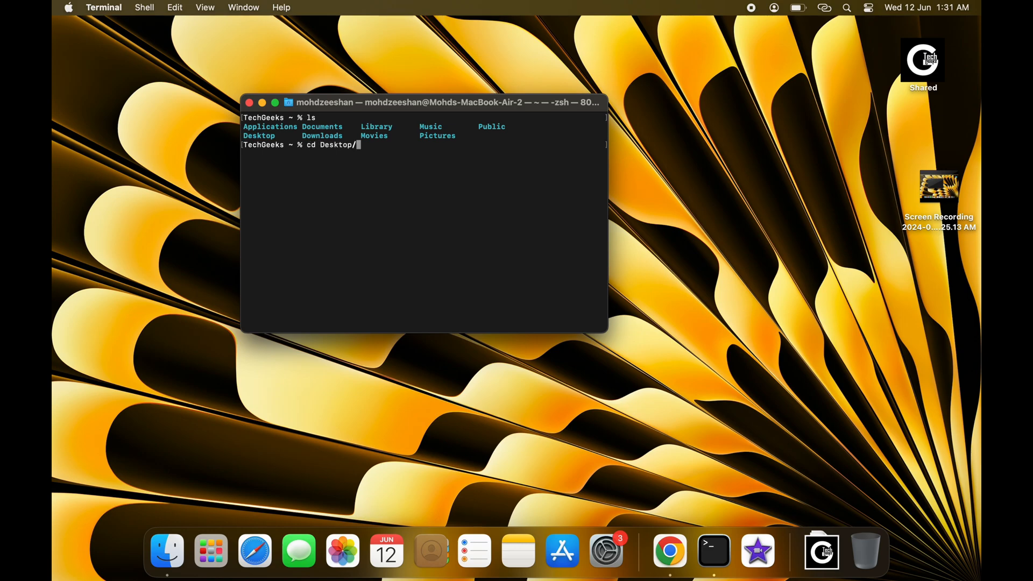